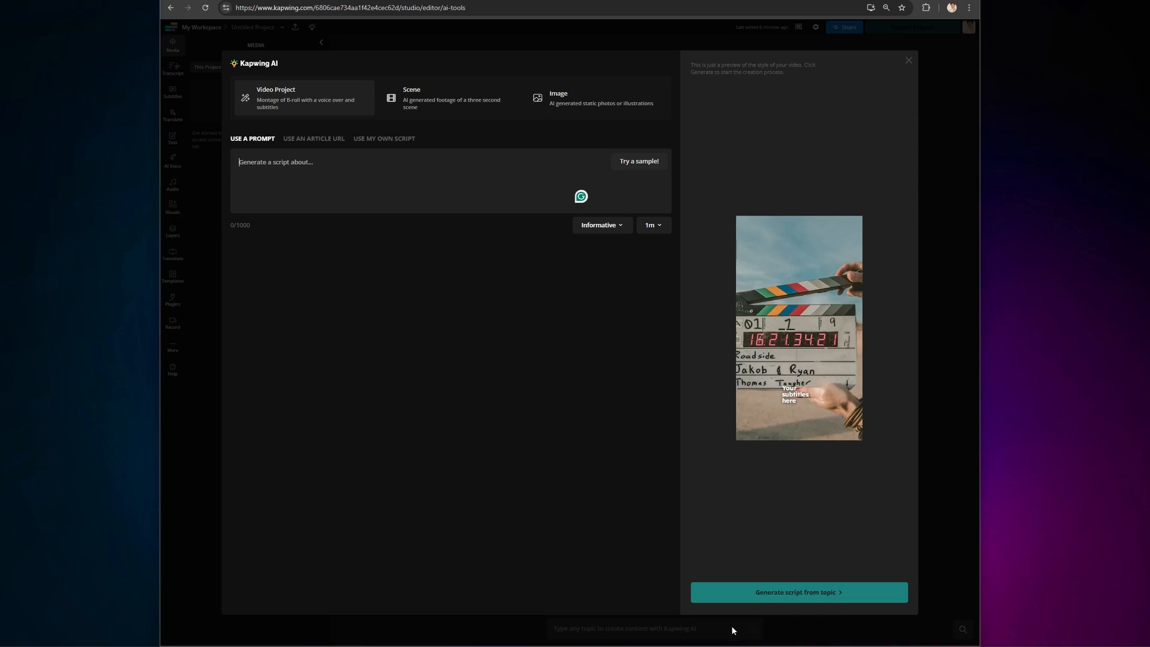
{"action": "mouse_move", "coordinate": [335, 175]}
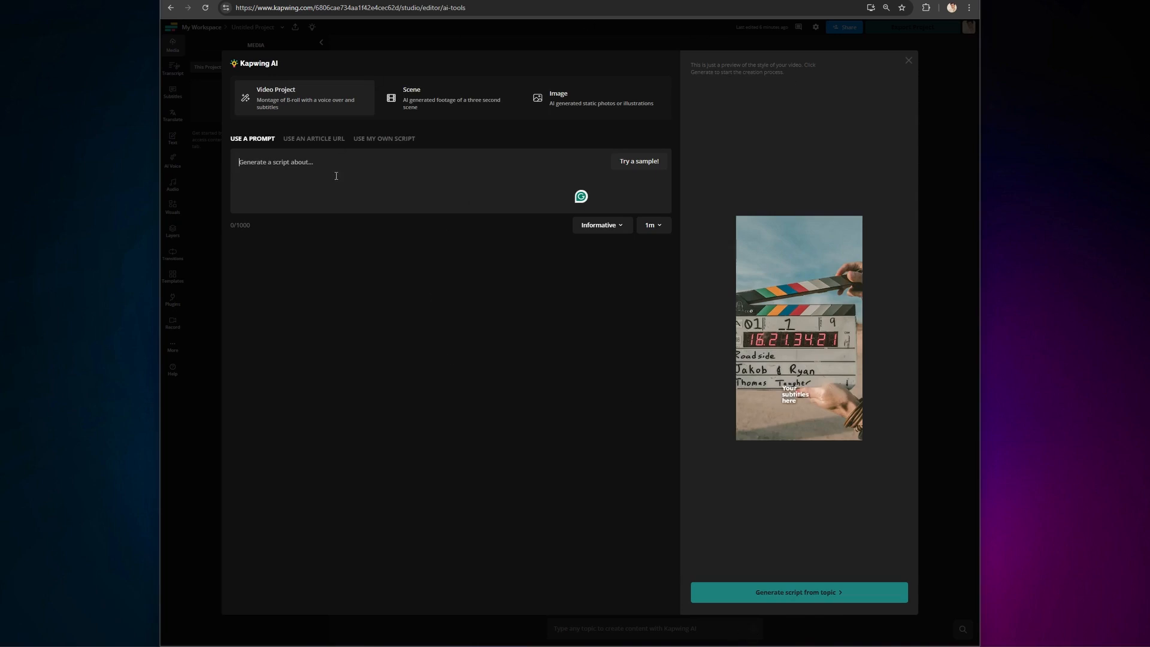
Enter the mascara topic, choose Informative tone and 1-minute length, and generate the script
{"action": "type", "text": "u"}
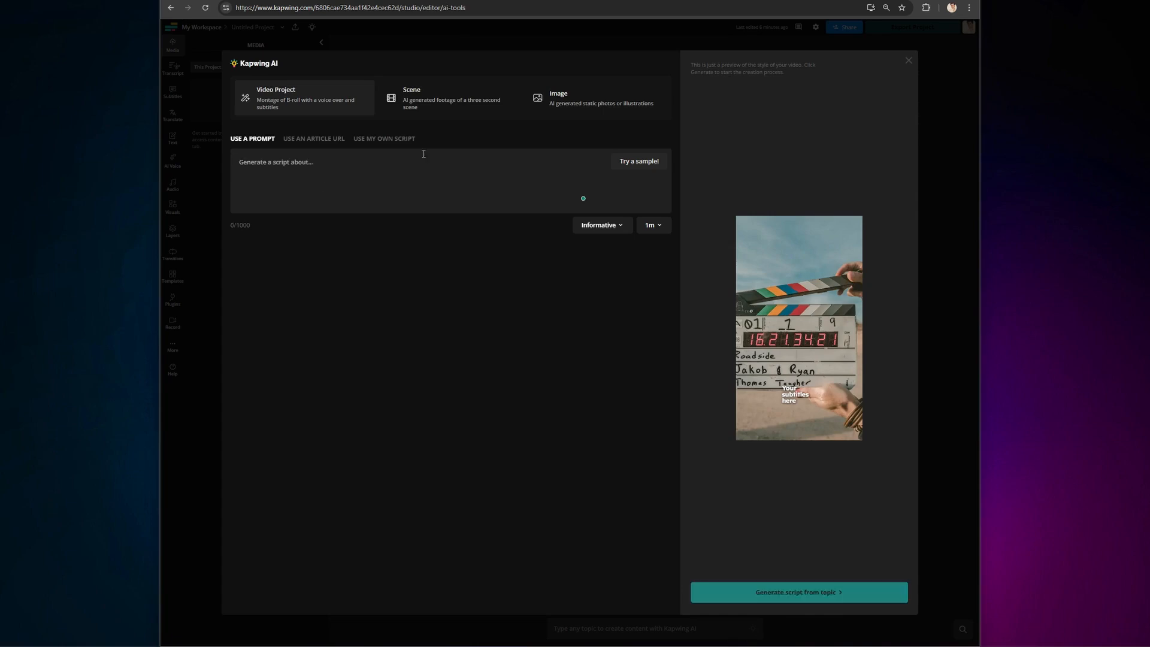
{"action": "left_click", "coordinate": [384, 139]}
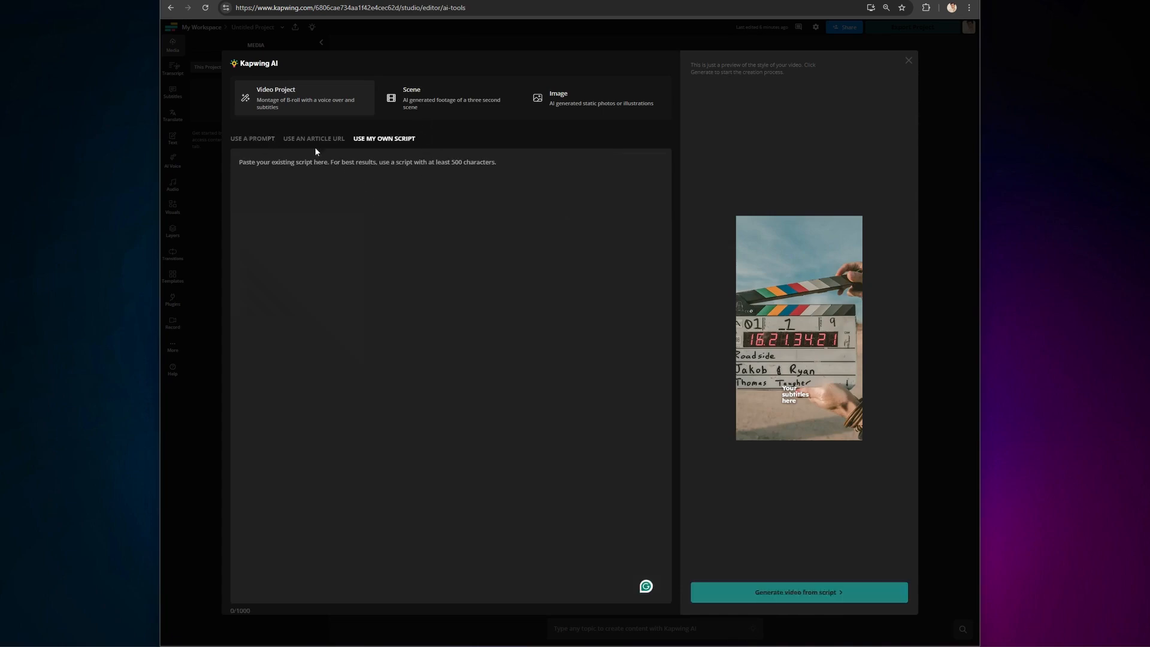
{"action": "left_click", "coordinate": [253, 139]}
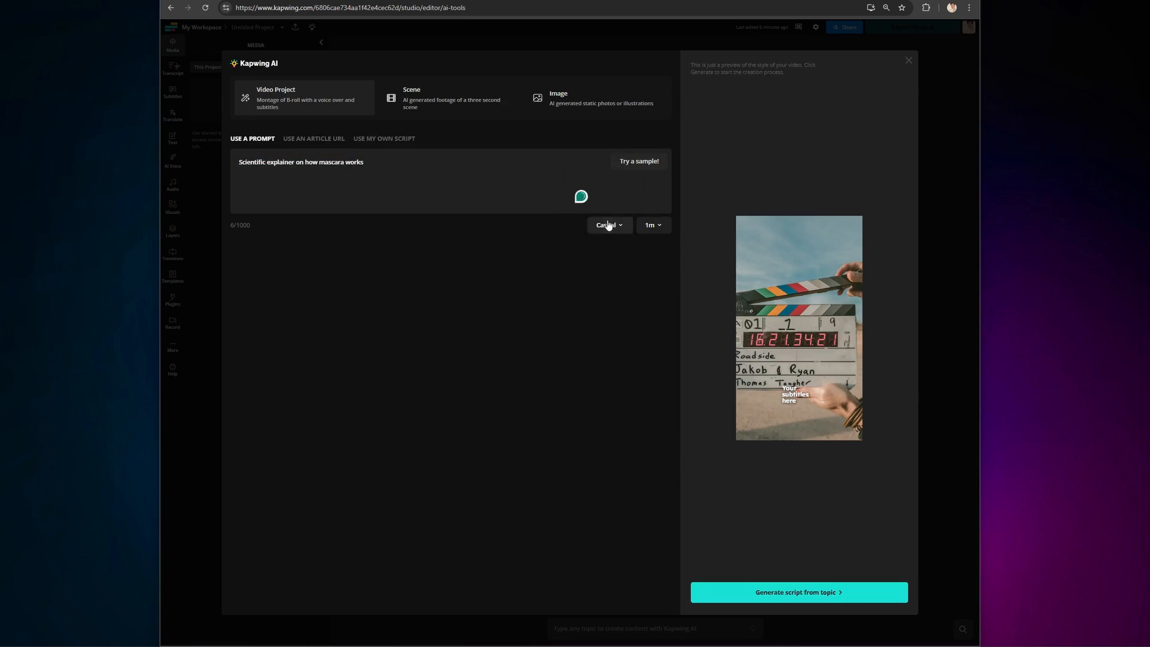
{"action": "left_click", "coordinate": [653, 225]}
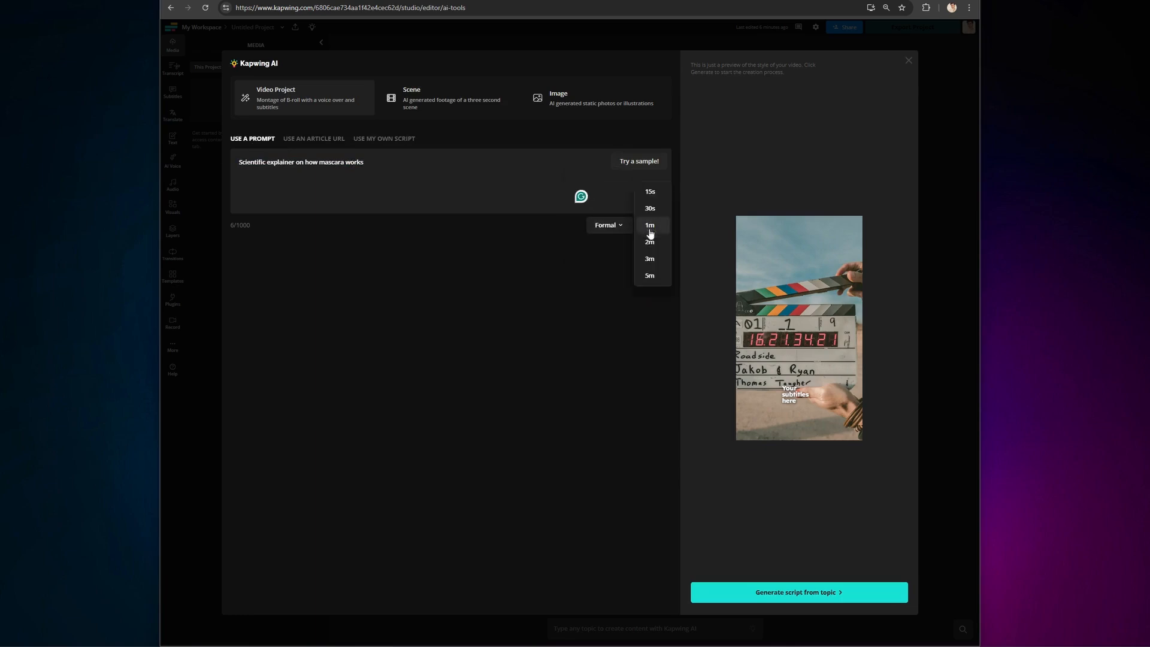
{"action": "mouse_move", "coordinate": [659, 223]}
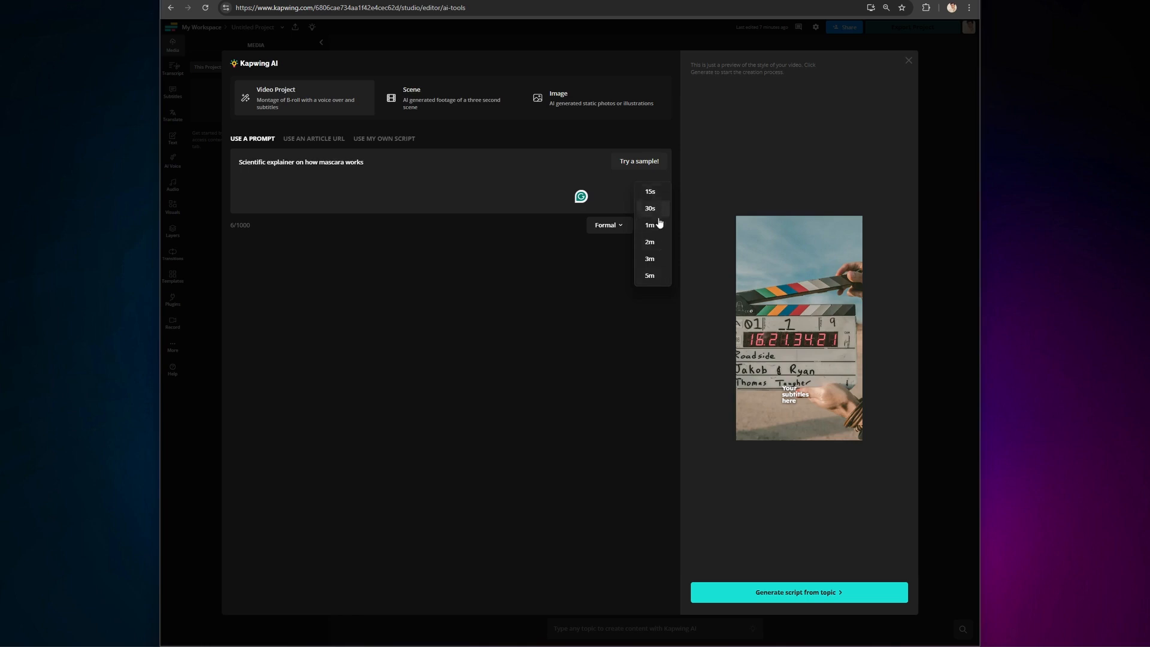
{"action": "left_click", "coordinate": [649, 225]}
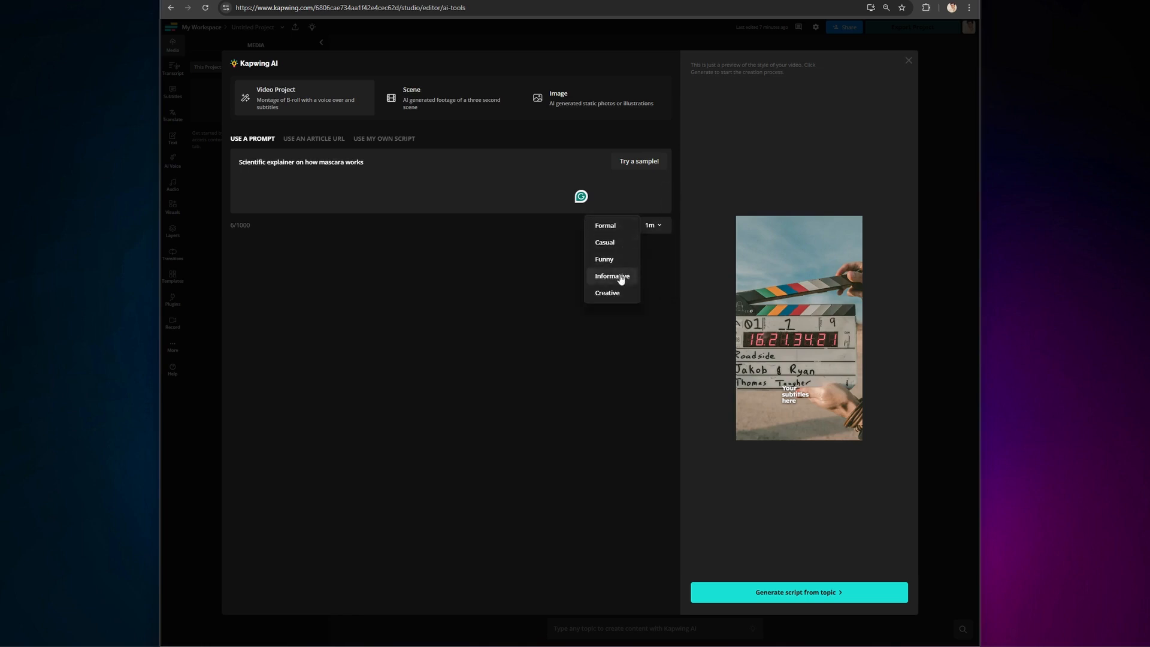
{"action": "left_click", "coordinate": [612, 276]}
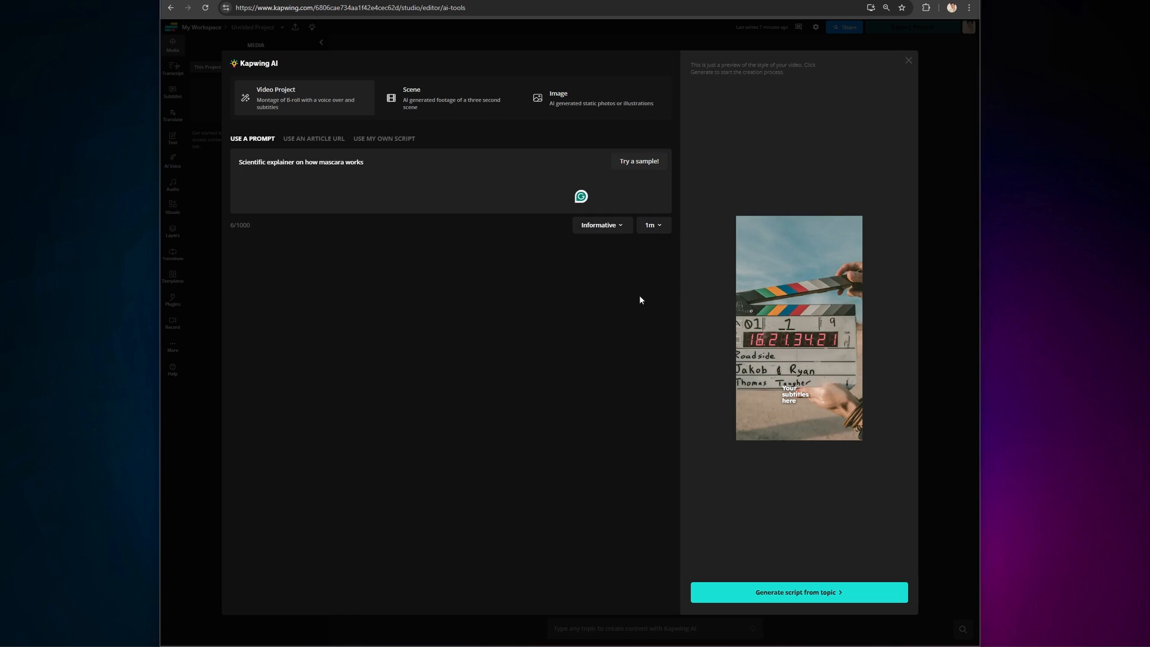
{"action": "left_click", "coordinate": [798, 592]}
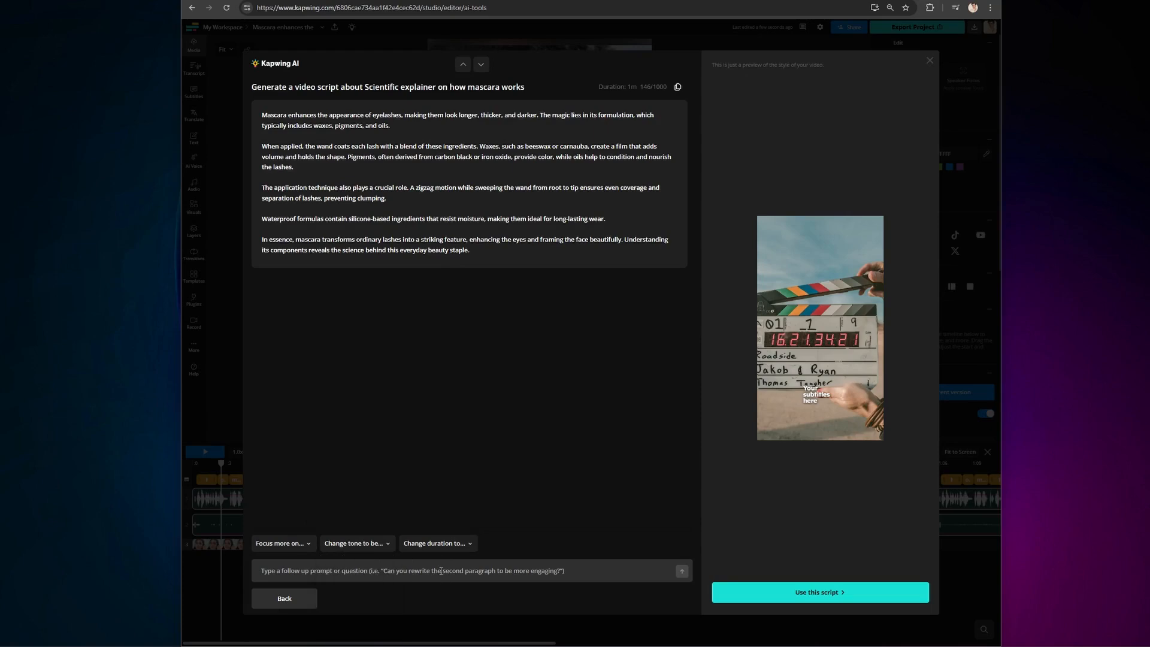
Review the AI-written mascara script and accept it for the video setup
{"action": "type", "text": "Rewr"}
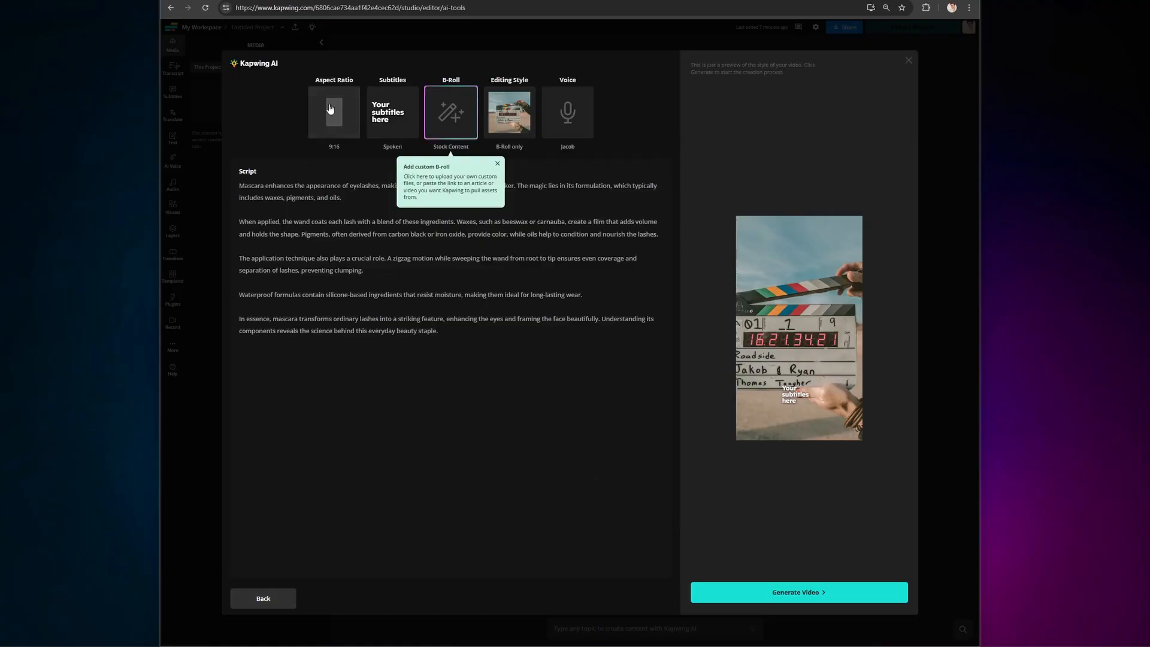
Add the beauty-site article link as custom B-roll and generate the vertical mascara video
{"action": "left_click", "coordinate": [333, 112]}
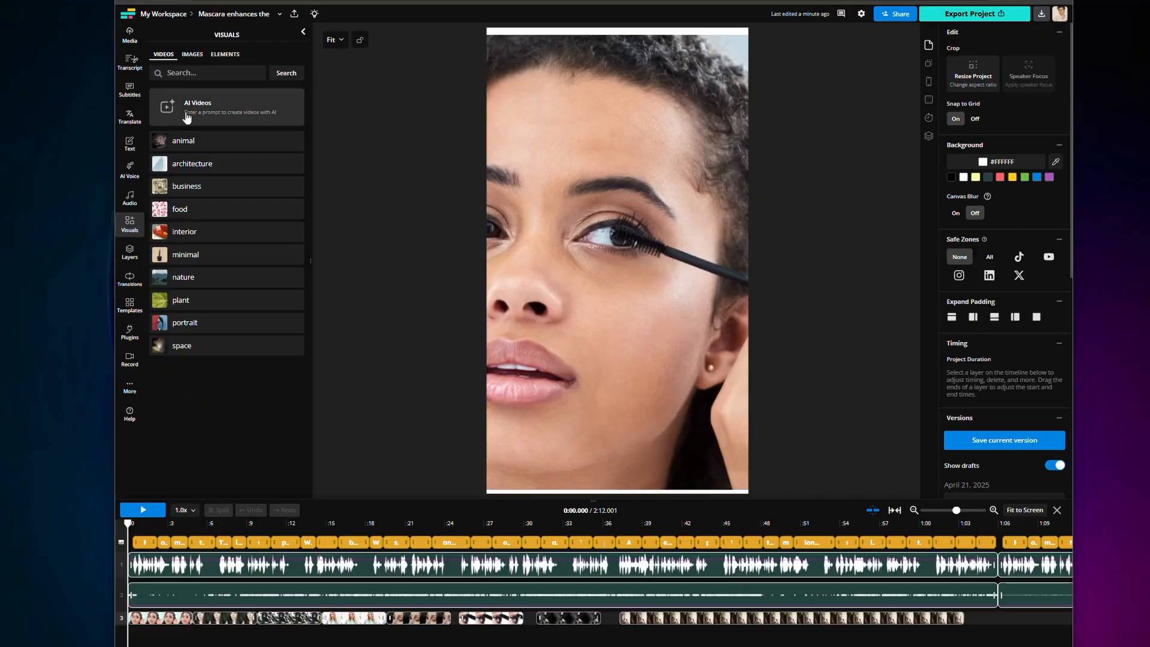
{"action": "left_click", "coordinate": [183, 142]}
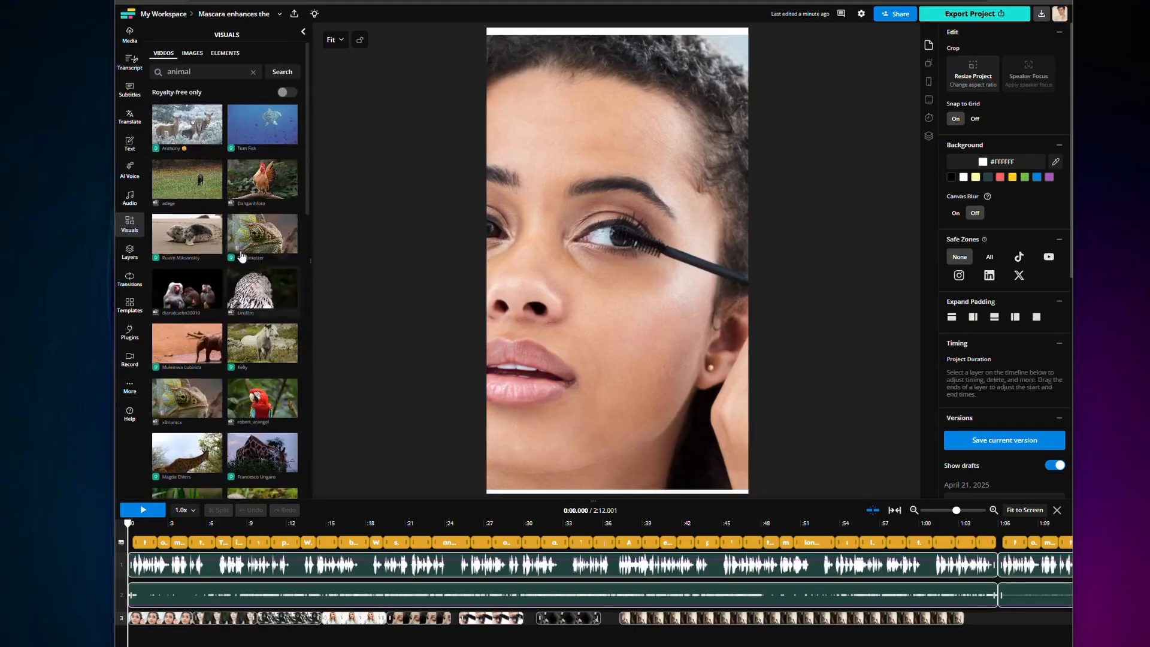
{"action": "left_click", "coordinate": [130, 34]}
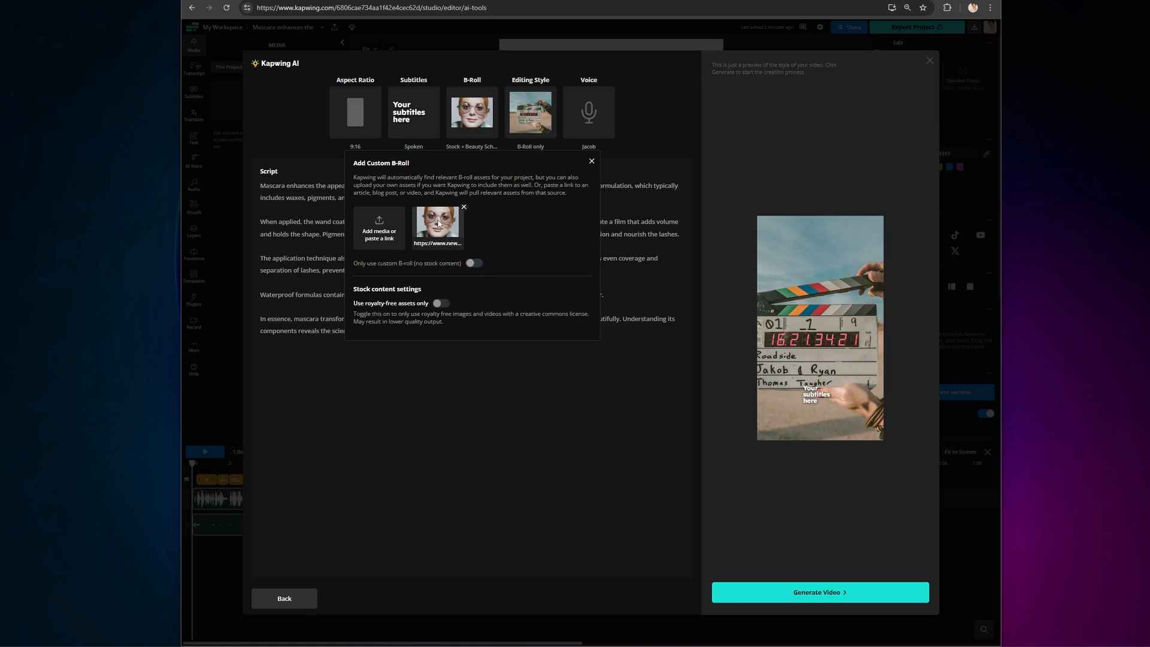
{"action": "left_click", "coordinate": [591, 160]}
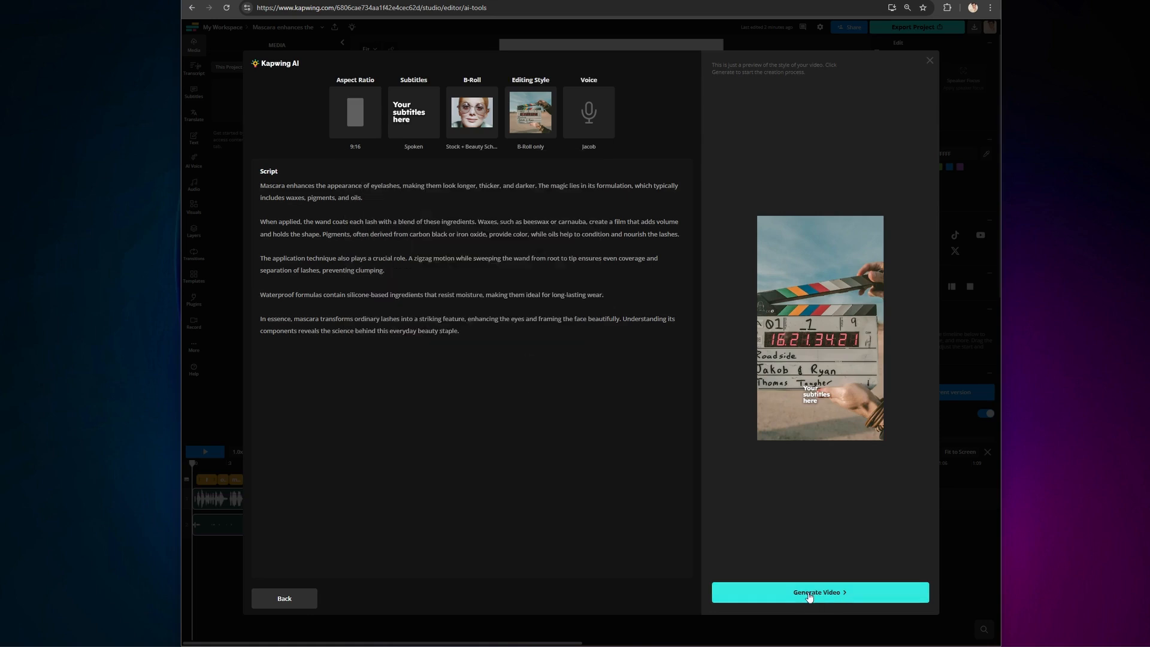
{"action": "left_click", "coordinate": [821, 592]}
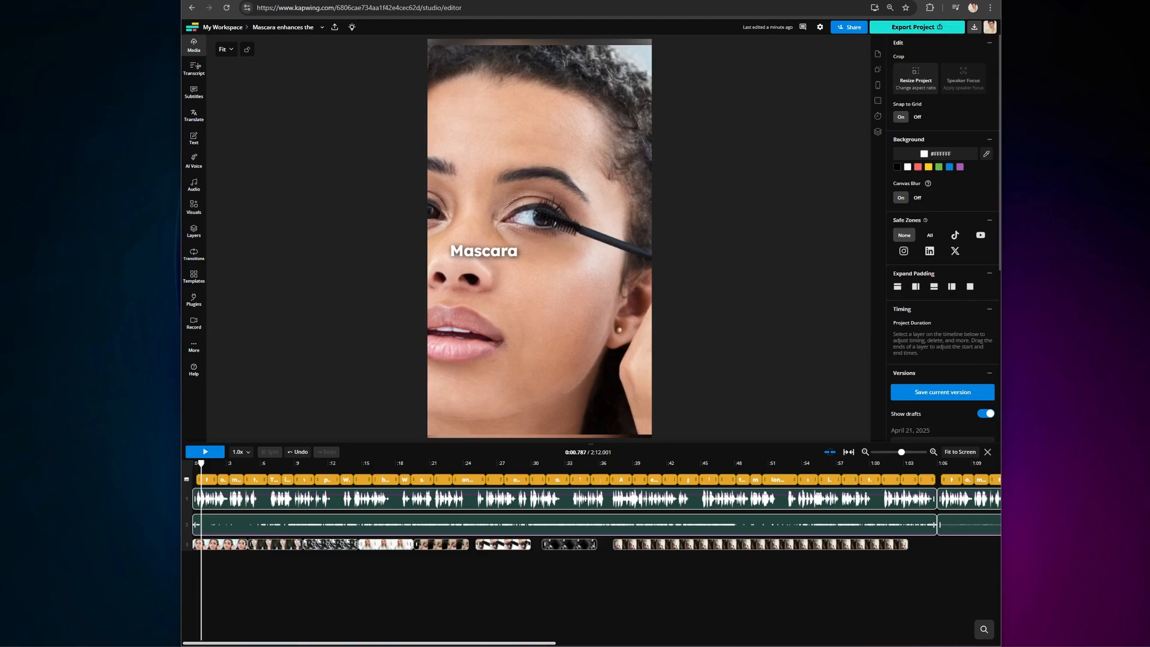
{"action": "mouse_move", "coordinate": [319, 41]}
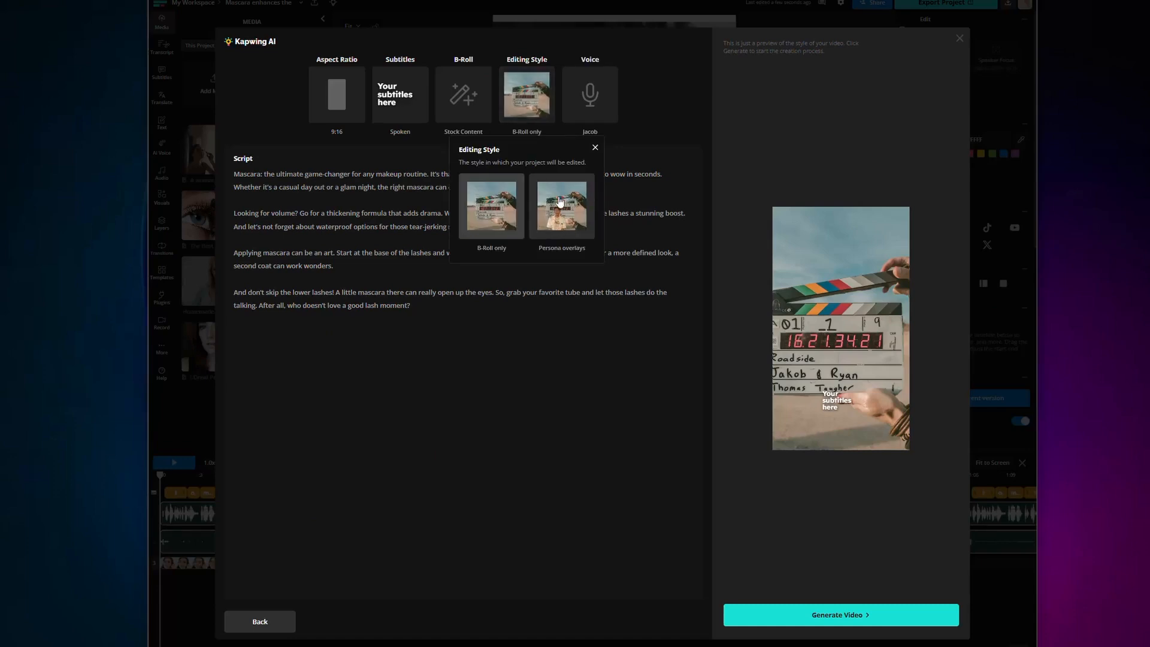
Browse the persona editing style, the Create Persona intro and AI Personas in Action examples, then cancel
{"action": "left_click", "coordinate": [561, 206]}
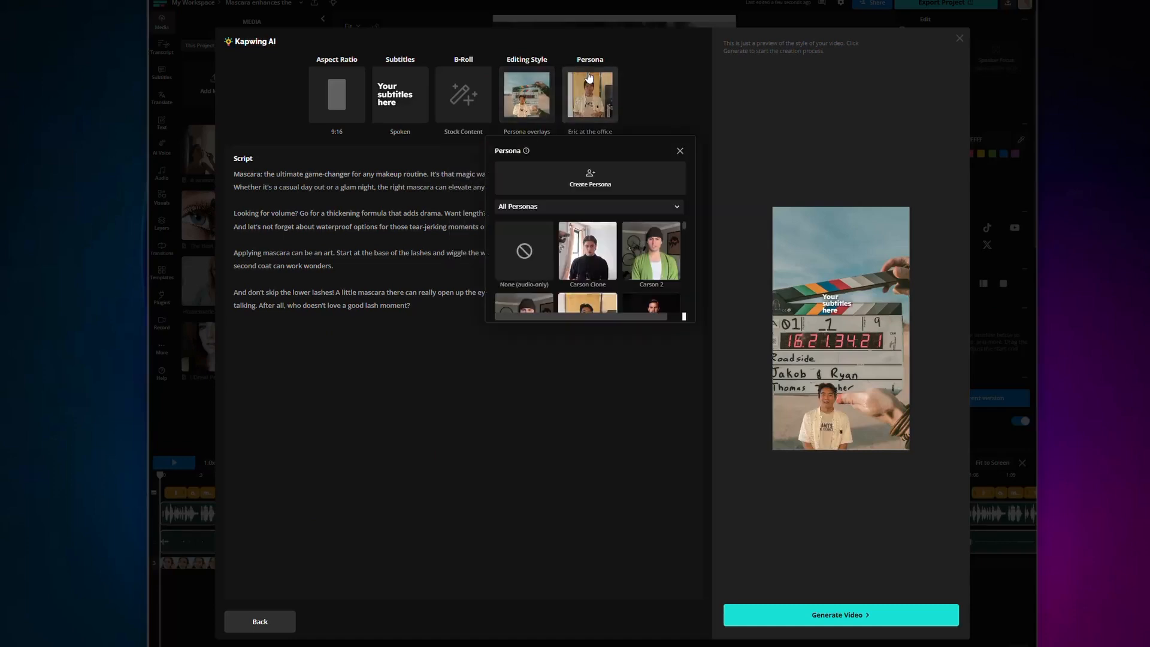
{"action": "scroll", "scroll_direction": "down", "scroll_amount": 3}
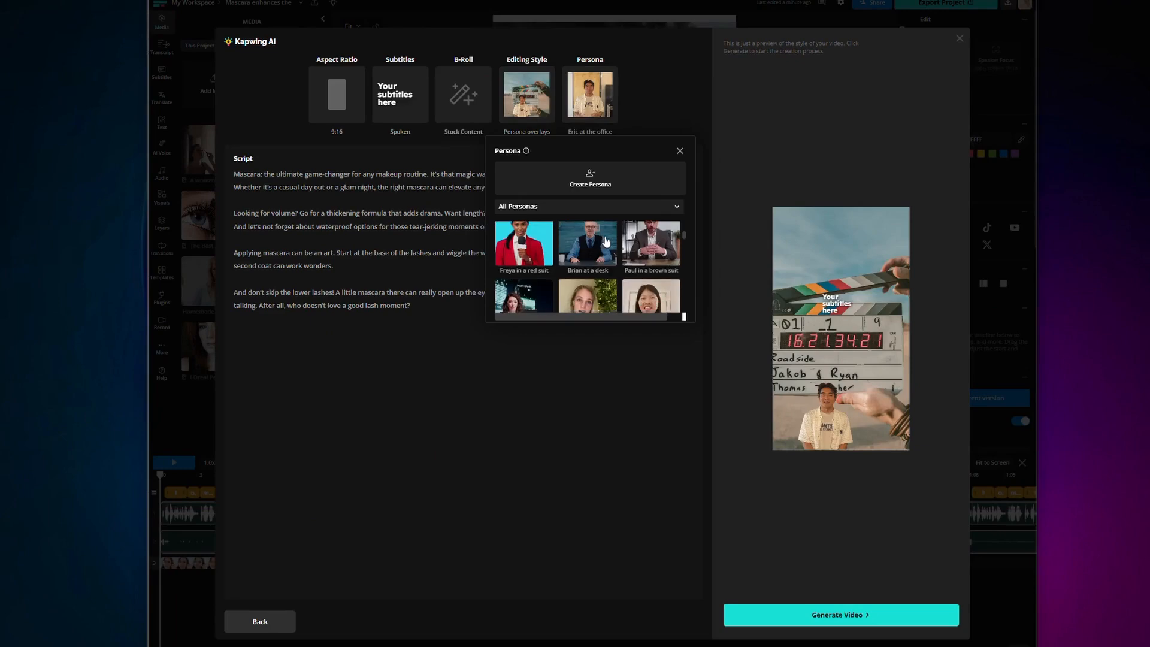
{"action": "scroll", "scroll_direction": "down", "scroll_amount": 3}
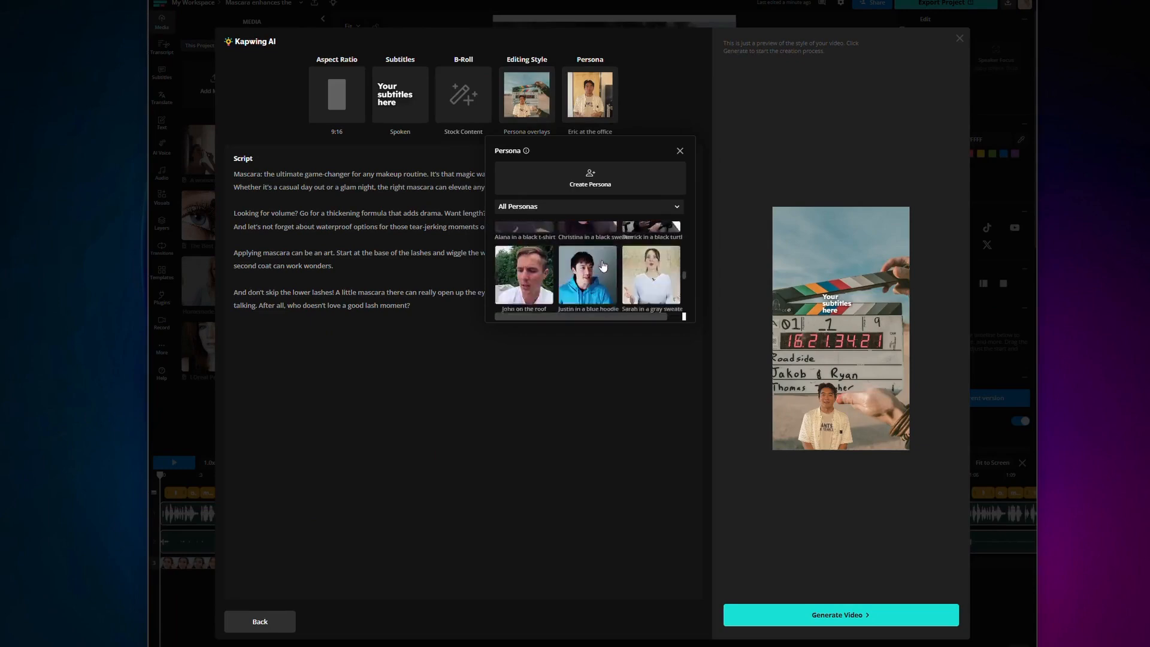
{"action": "left_click", "coordinate": [590, 177]}
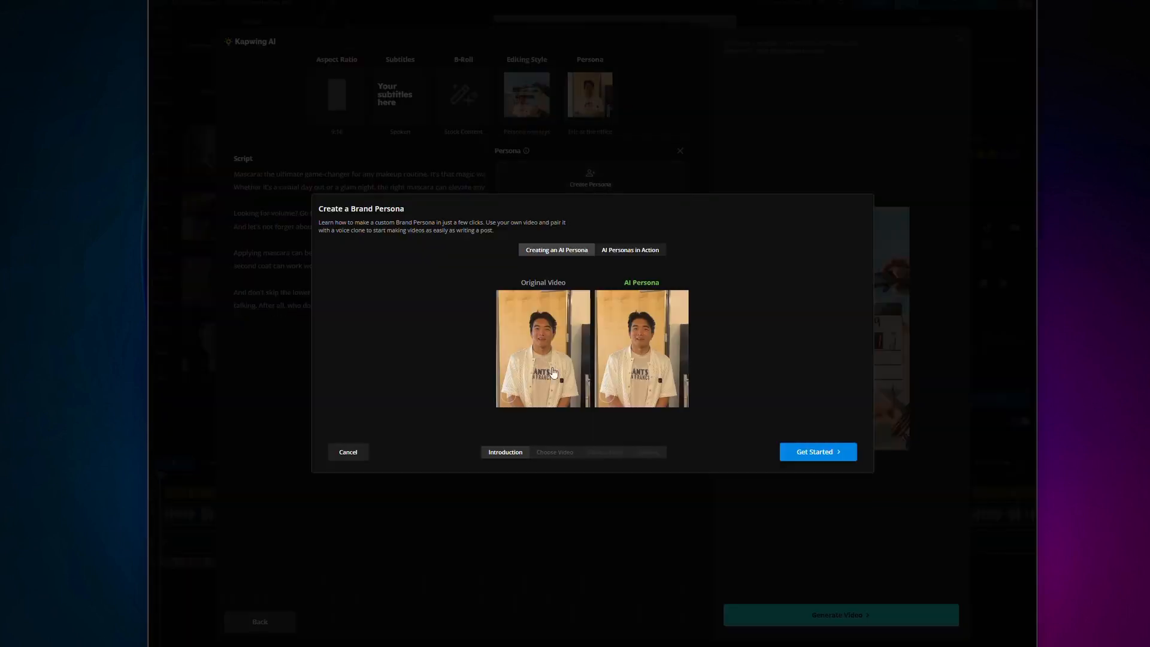
{"action": "mouse_move", "coordinate": [596, 268]}
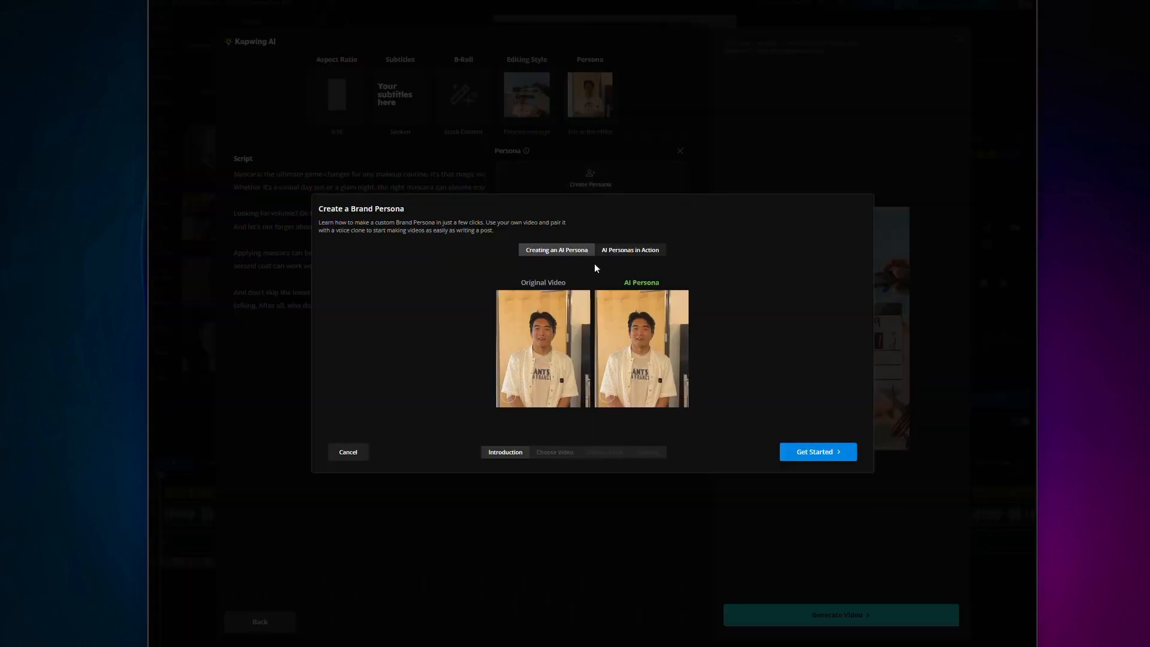
{"action": "left_click", "coordinate": [631, 249]}
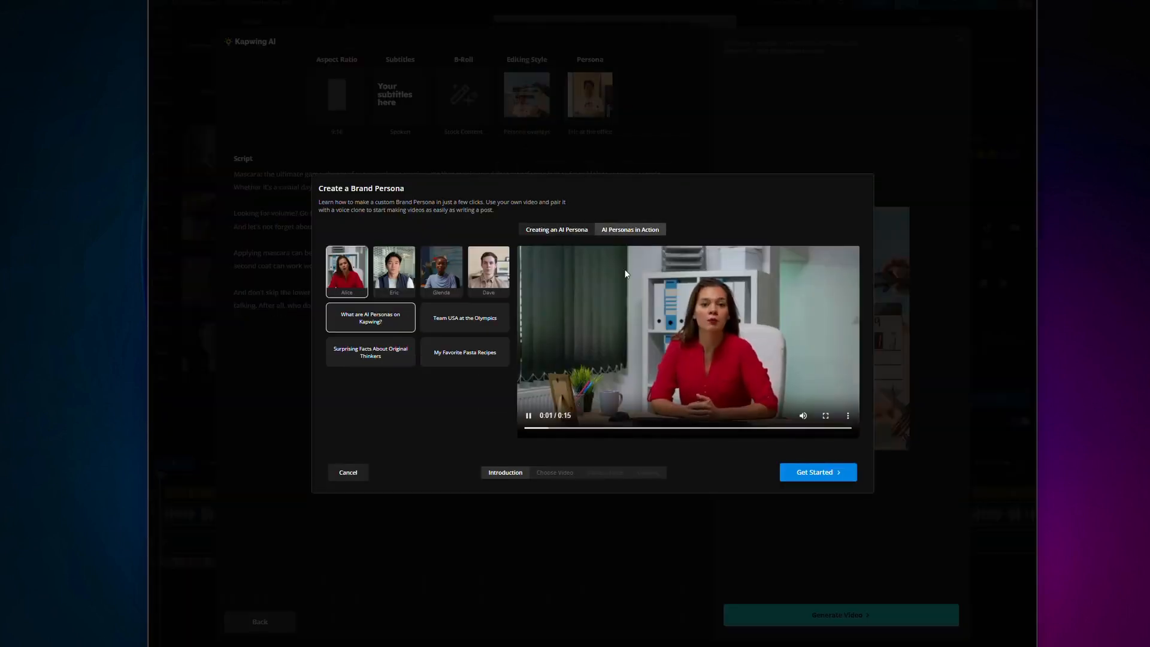
{"action": "left_click", "coordinate": [347, 472]}
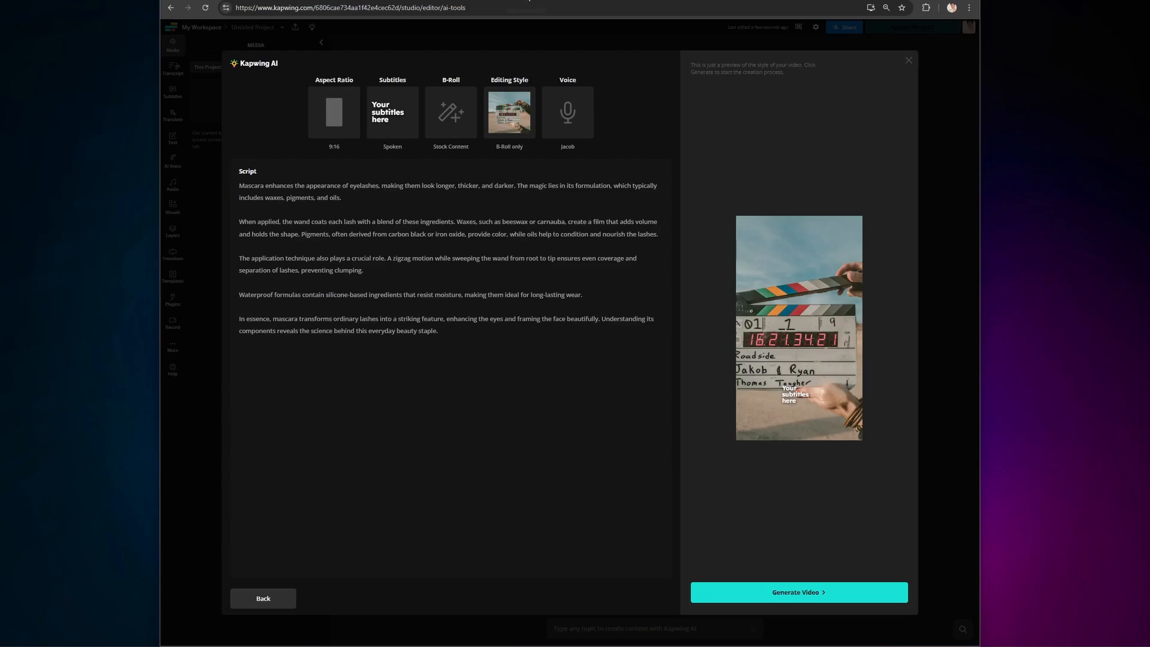
Cancel the in-progress mascara video generation and reopen the generated script
{"action": "left_click", "coordinate": [799, 592]}
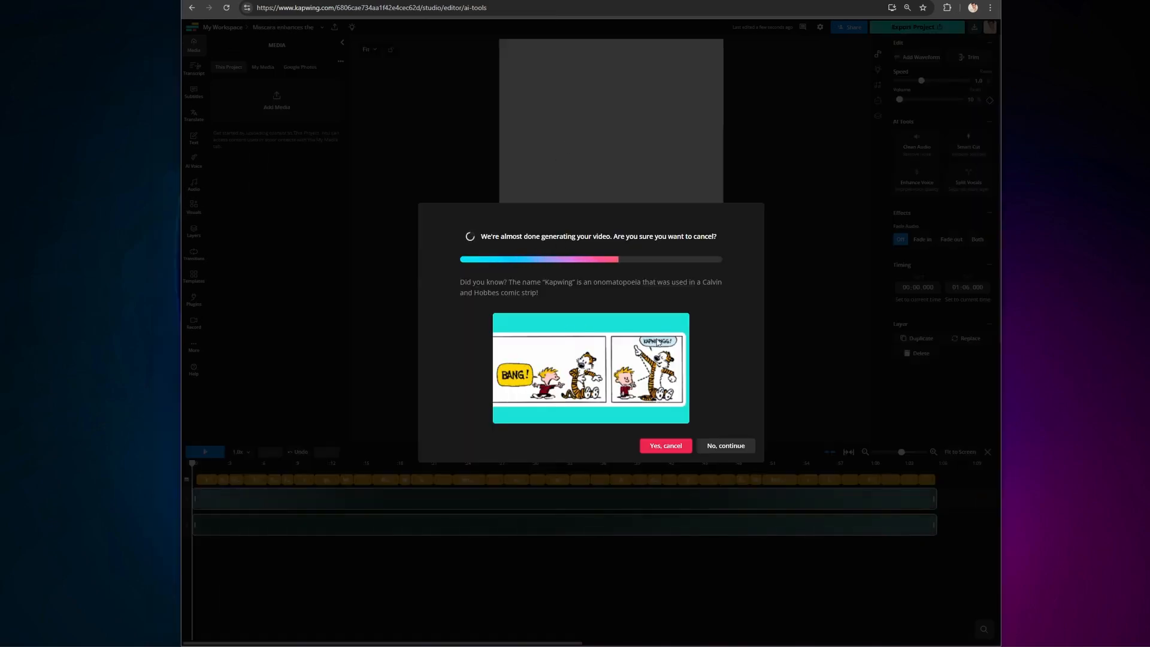
{"action": "left_click", "coordinate": [726, 446]}
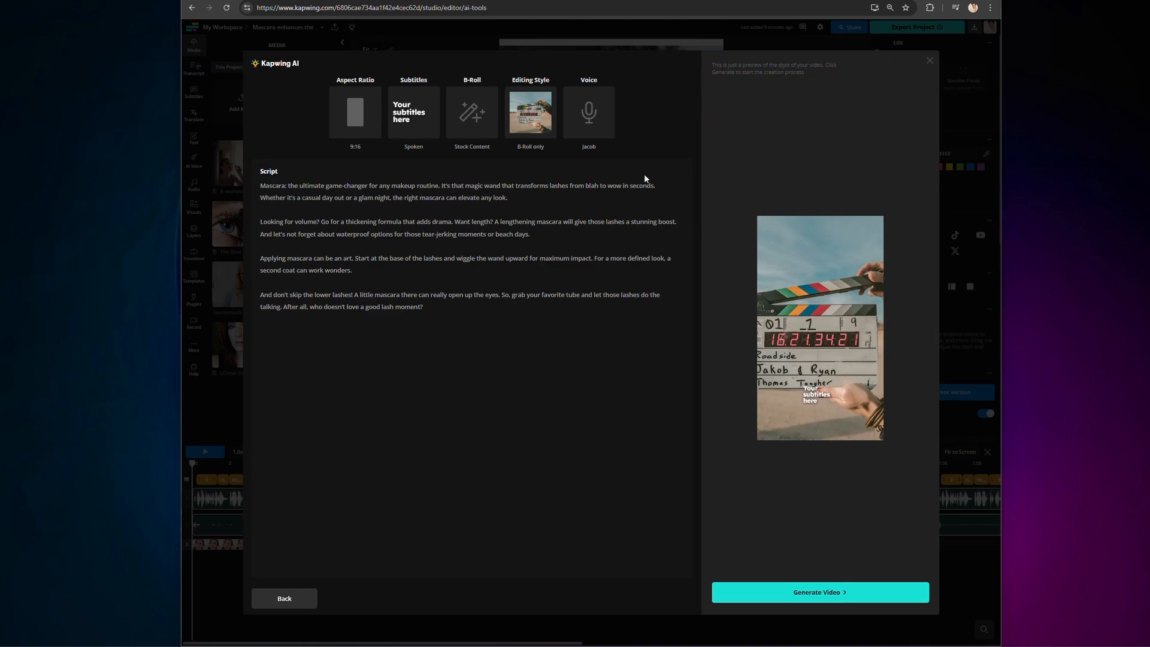
{"action": "left_click", "coordinate": [355, 113]}
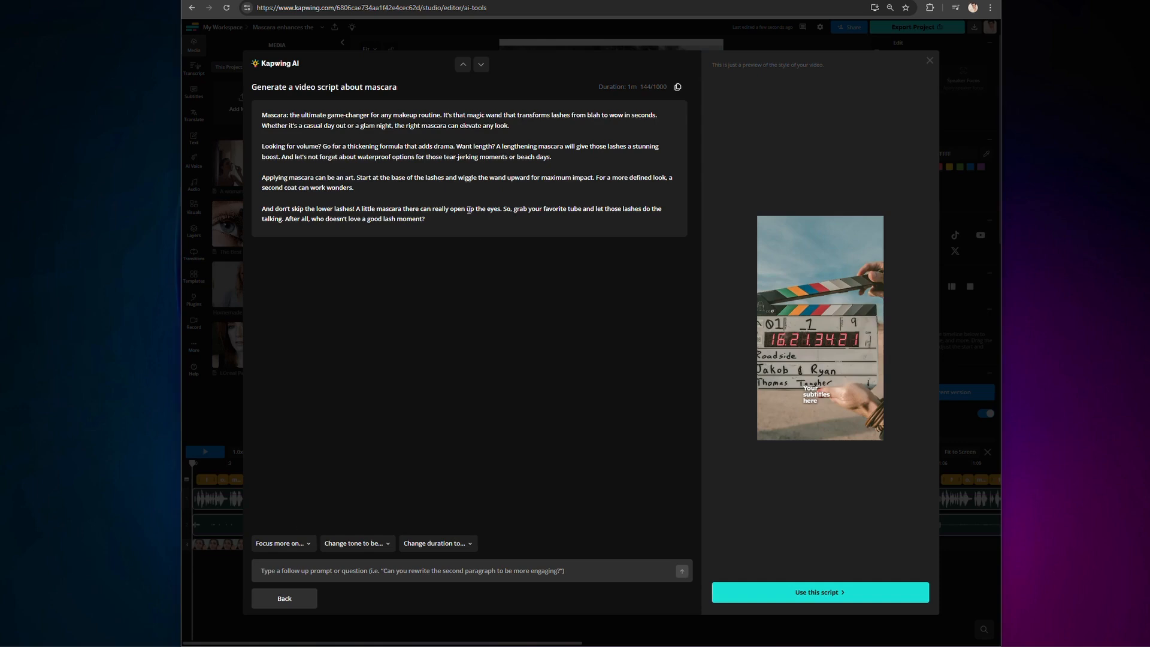
Reuse the script with Spoken subtitles, then start a new project's AI Video tool
{"action": "left_click", "coordinate": [819, 592]}
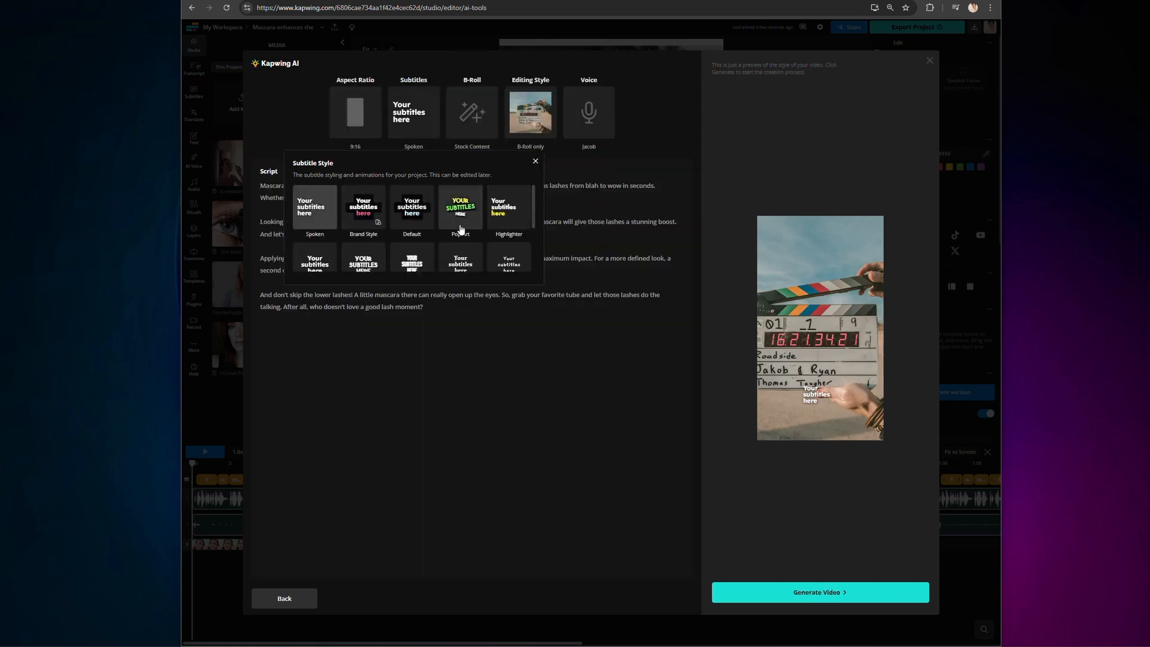
{"action": "left_click", "coordinate": [536, 161]}
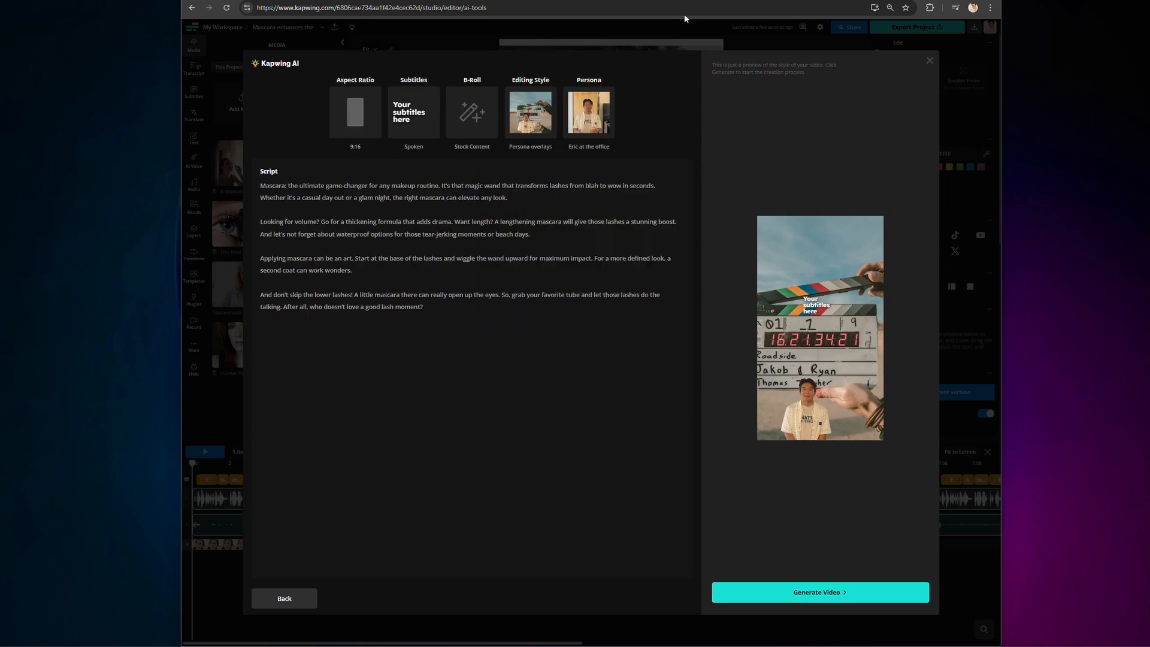
{"action": "left_click", "coordinate": [283, 599]}
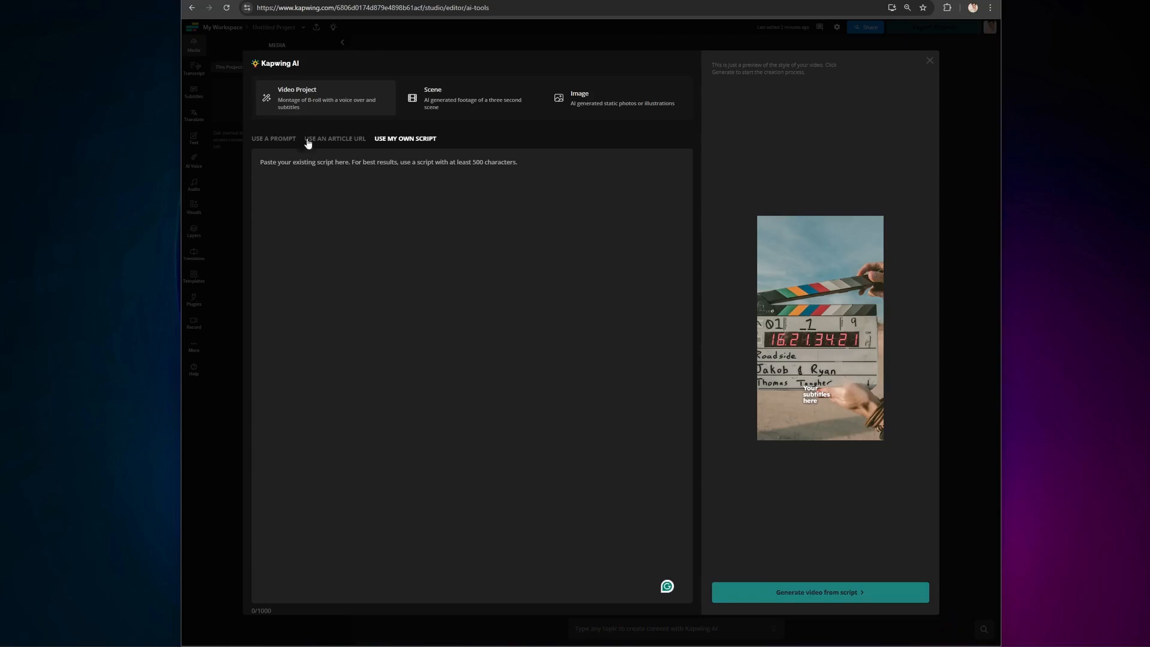
Choose Use an Article URL and paste the beginner video-editing tutorial's web address
{"action": "left_click", "coordinate": [336, 139]}
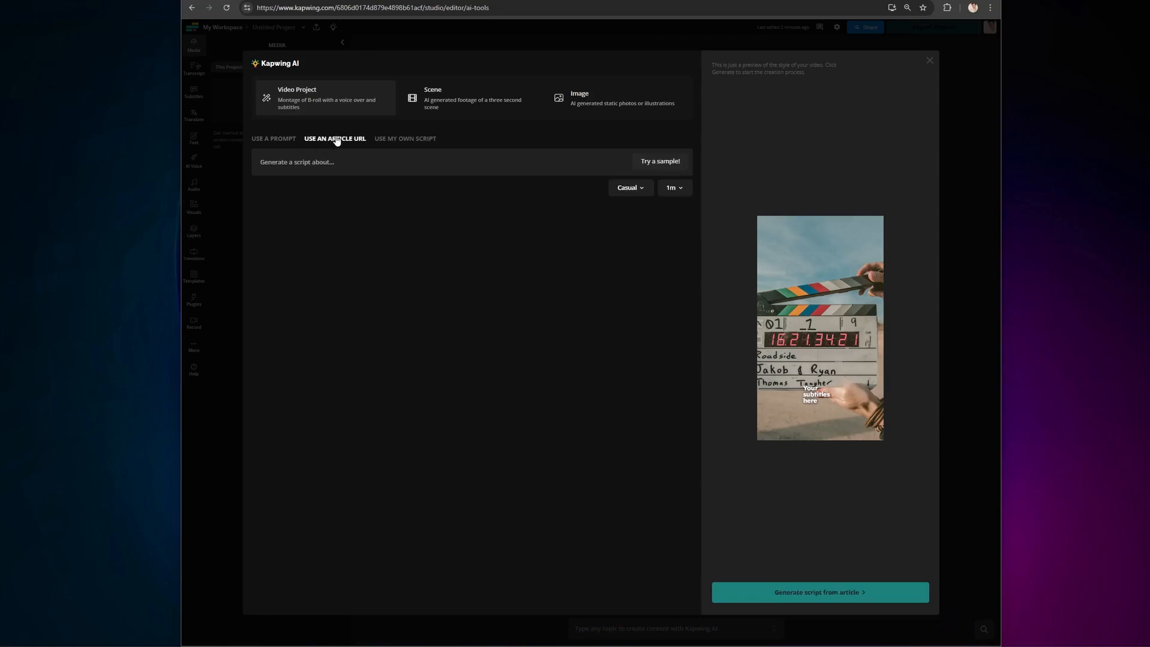
{"action": "left_click", "coordinate": [350, 161]}
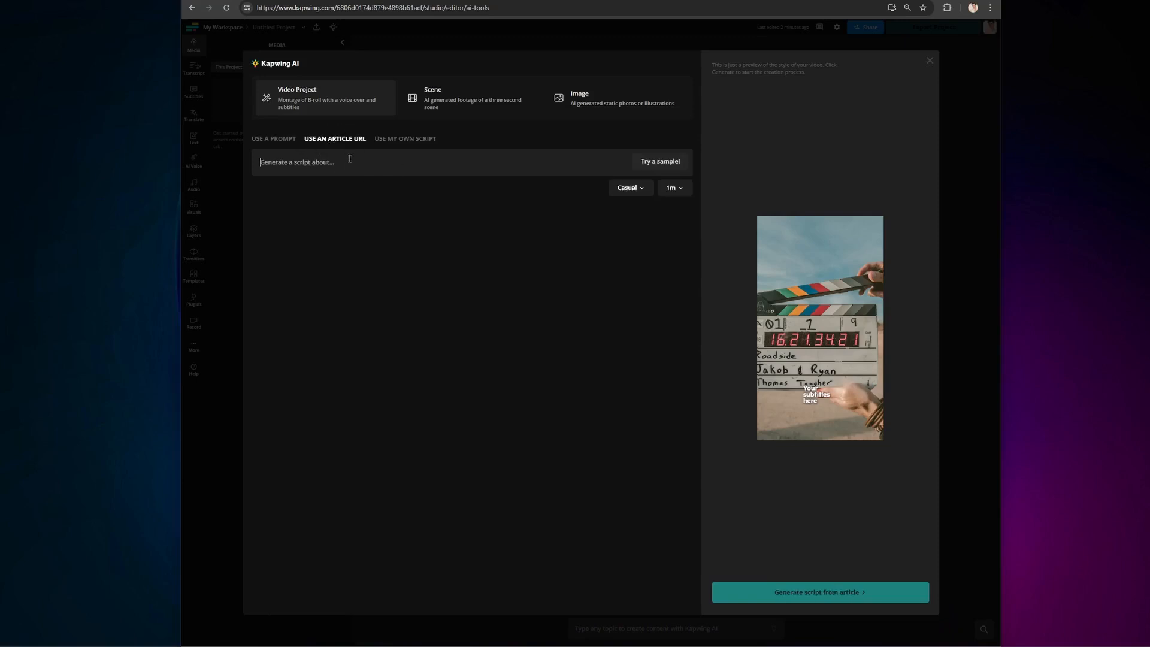
{"action": "left_click", "coordinate": [662, 161]}
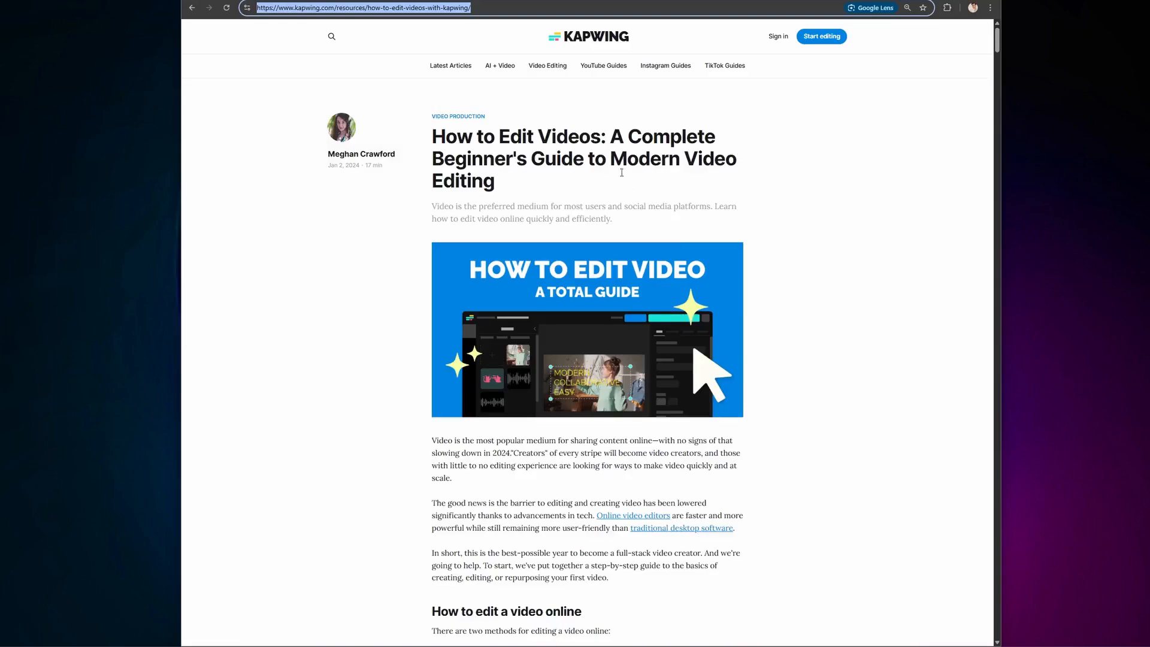
{"action": "scroll", "scroll_direction": "down", "scroll_amount": 3}
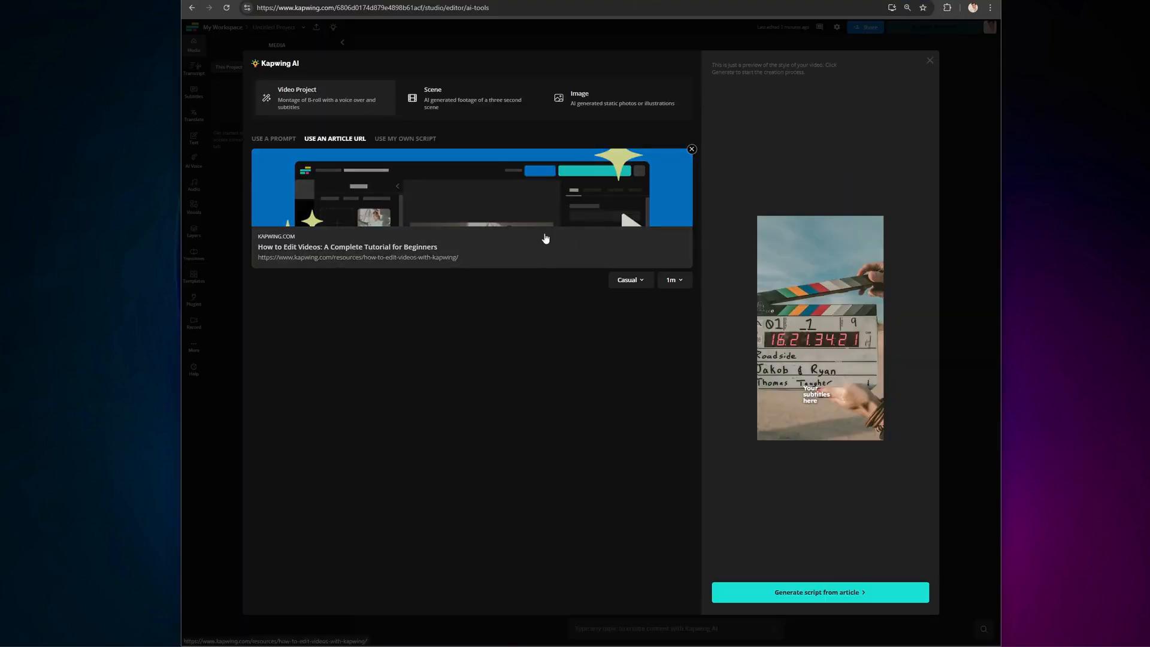
Generate the script from the article, generate the video, and preview it near the 21-second mark
{"action": "left_click", "coordinate": [820, 592]}
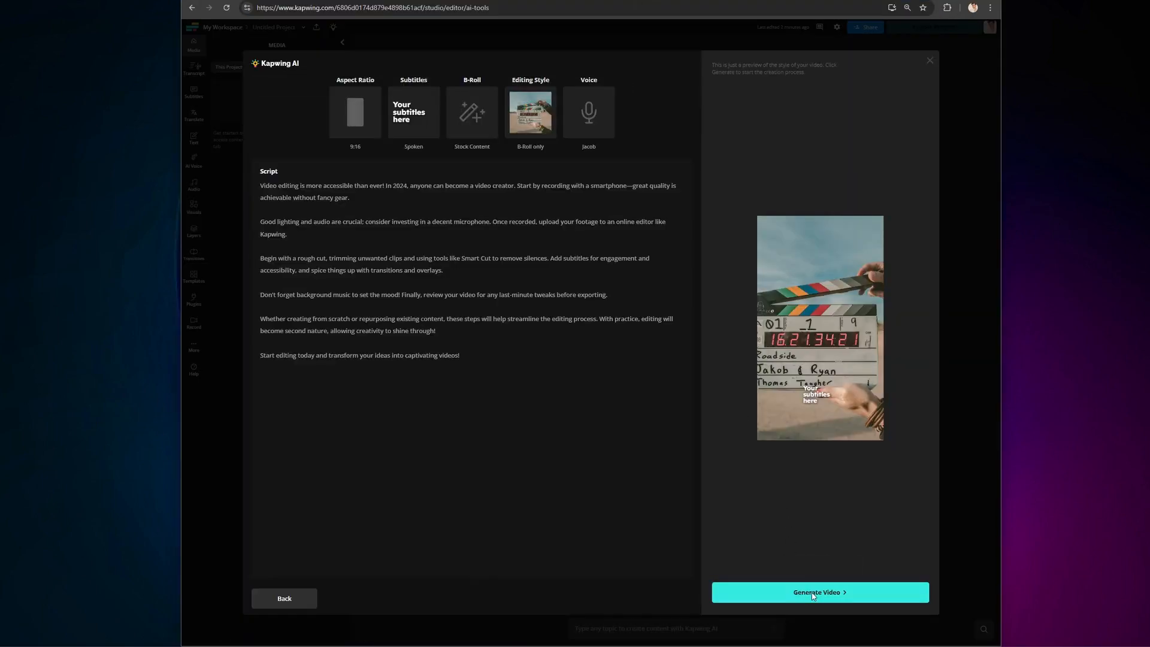
{"action": "left_click", "coordinate": [819, 592]}
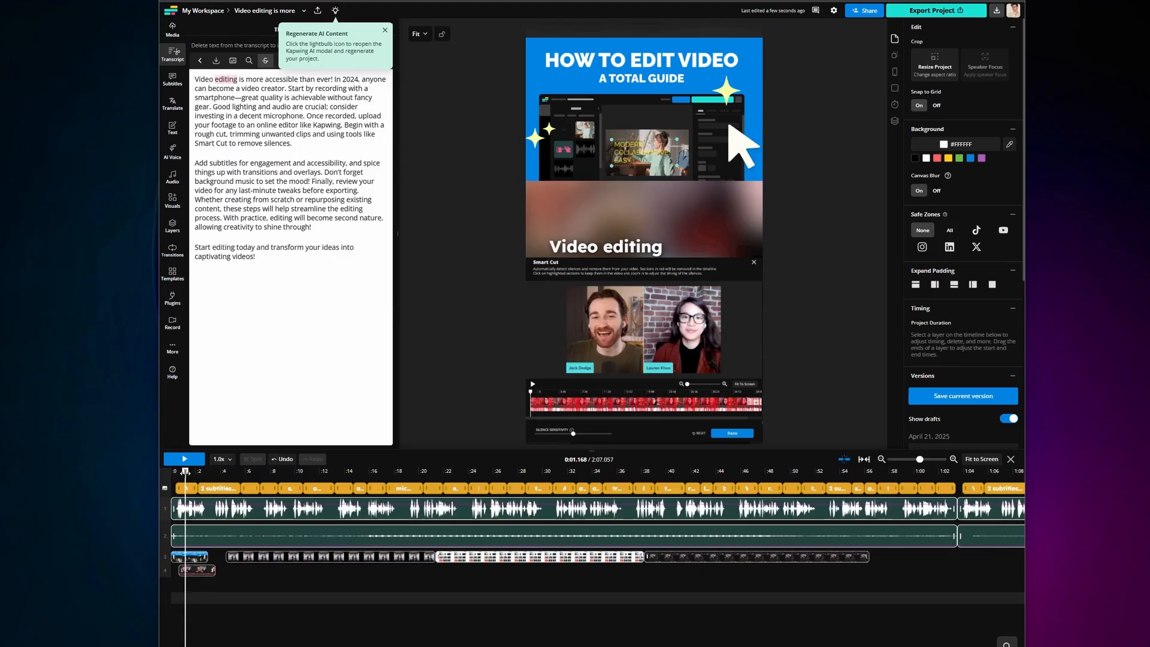
{"action": "left_click", "coordinate": [435, 471]}
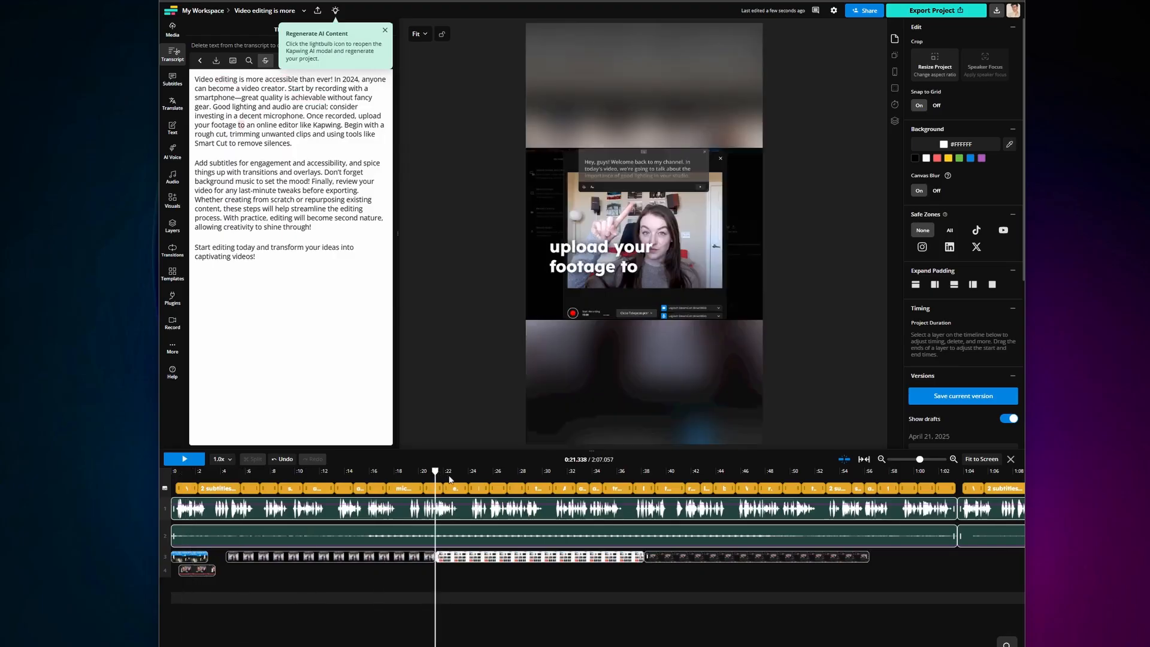